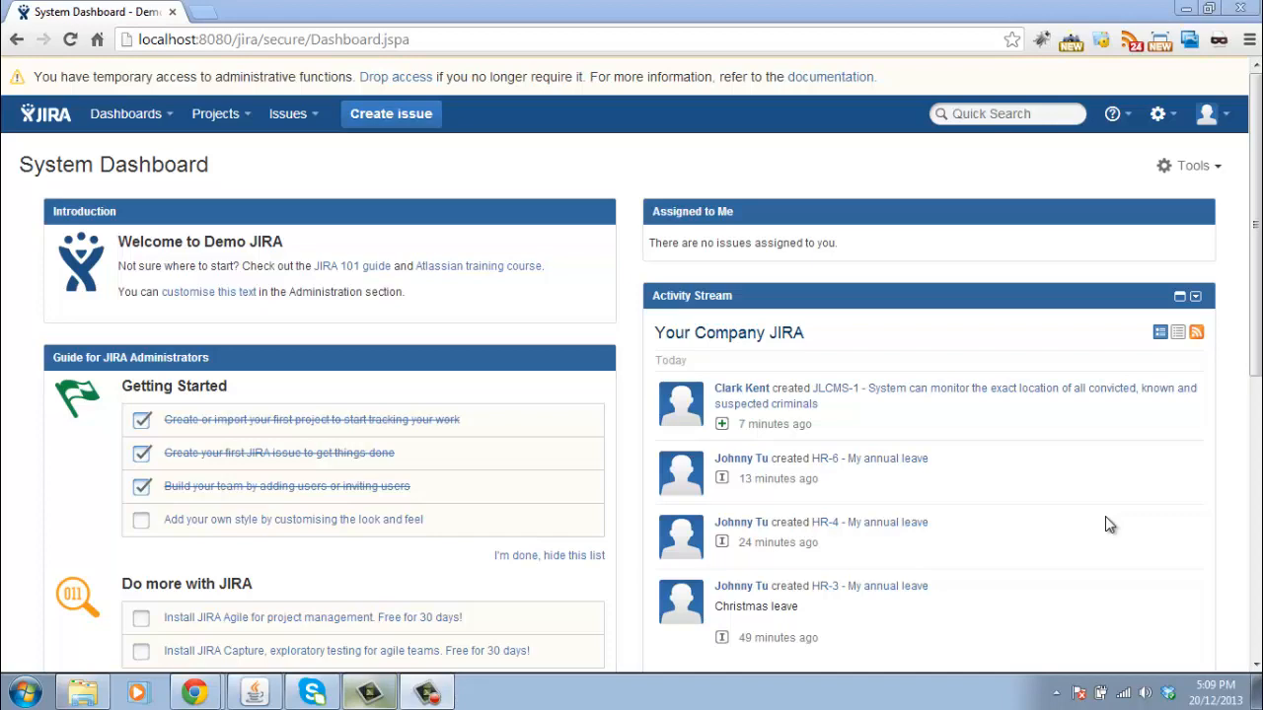
Open the add-ons administration pages from the gear menu
left_click(1162, 114)
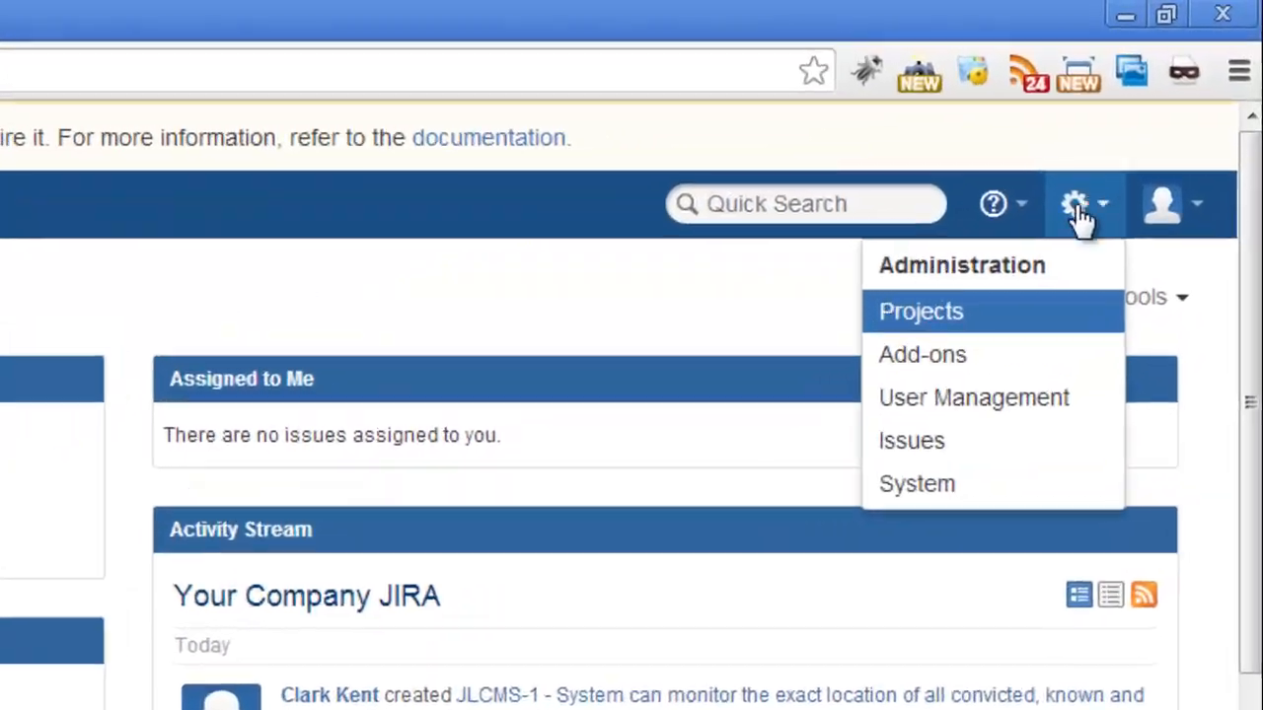
mouse_move(905, 372)
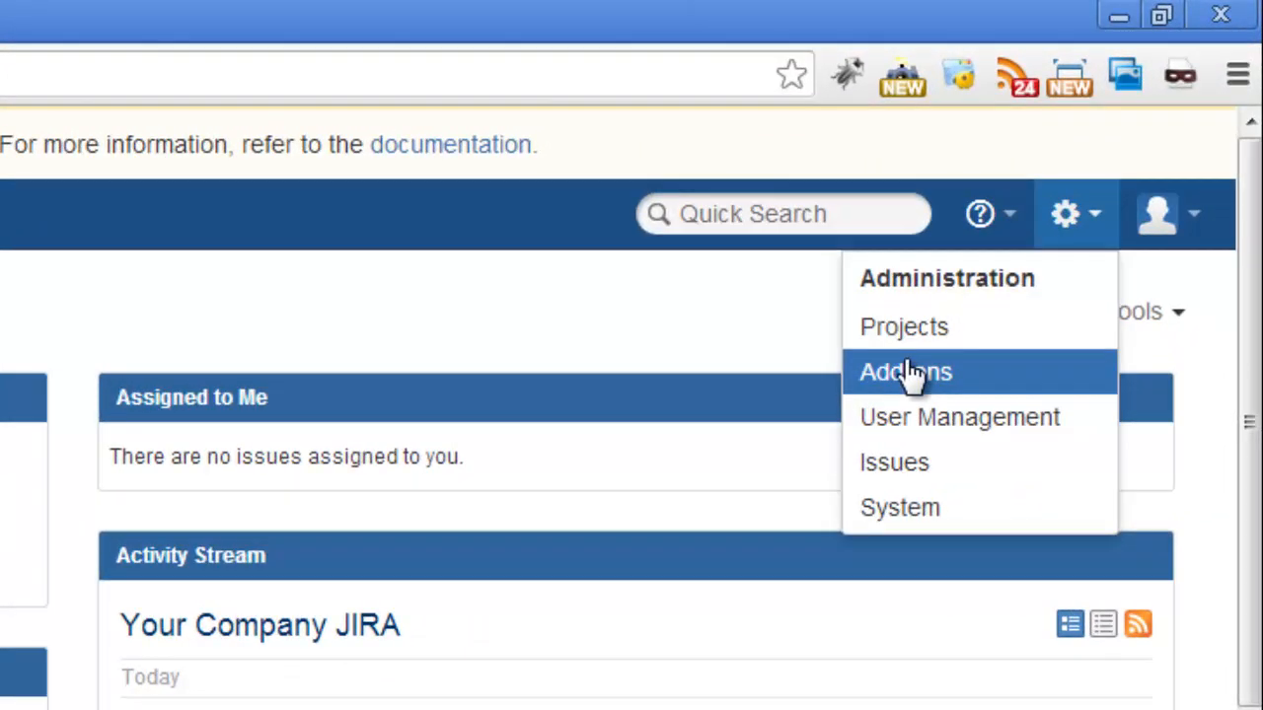
mouse_move(757, 385)
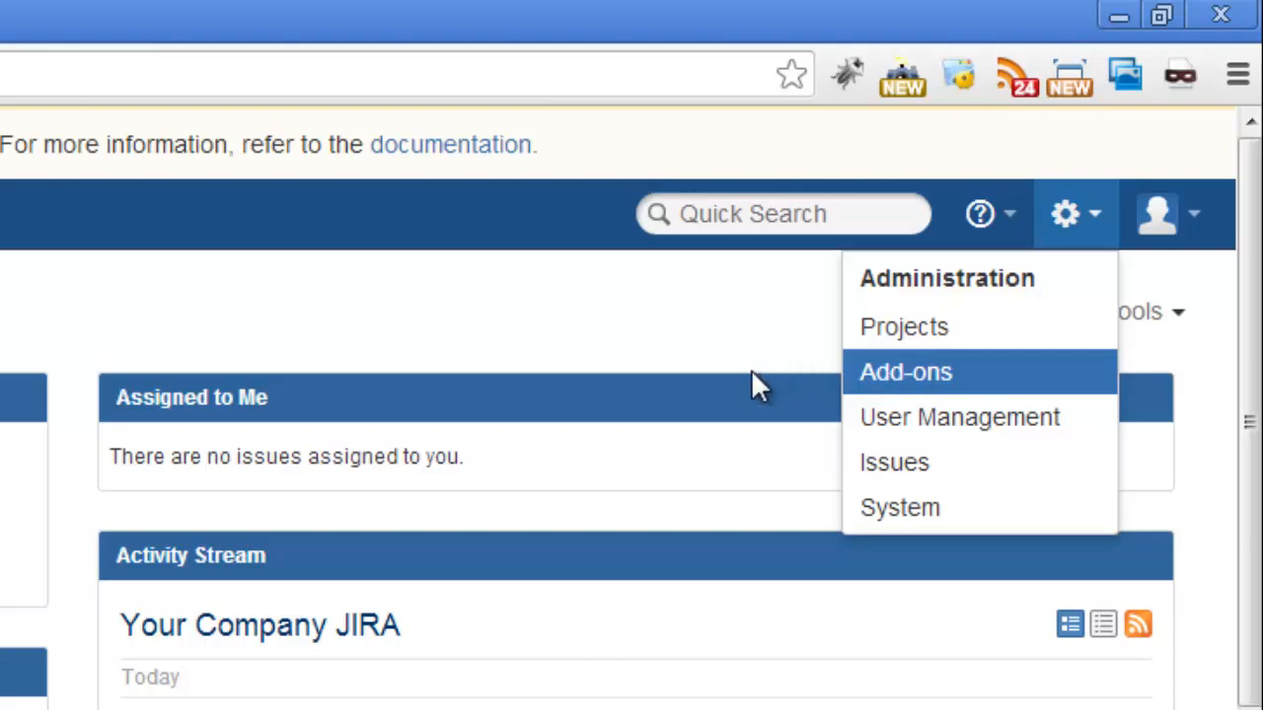
left_click(905, 372)
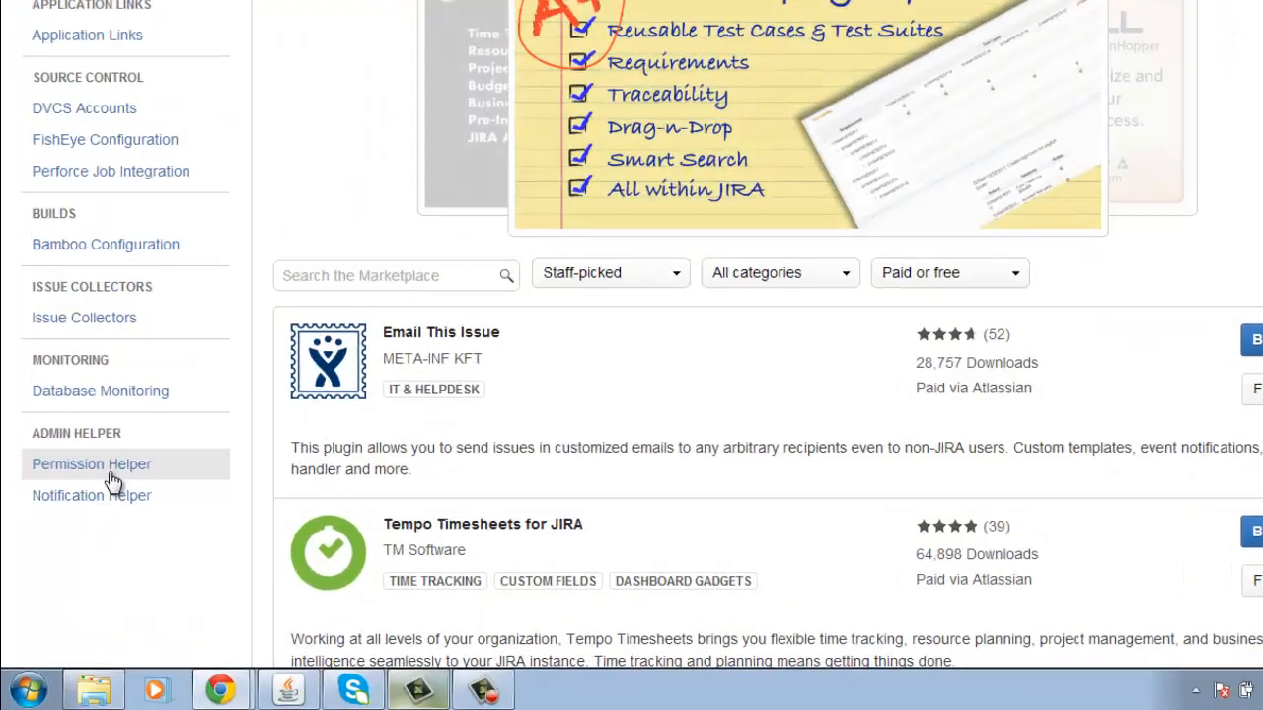
In Permission Helper, check Tony Stark on JLCMS-1 for Edit Issues
left_click(90, 464)
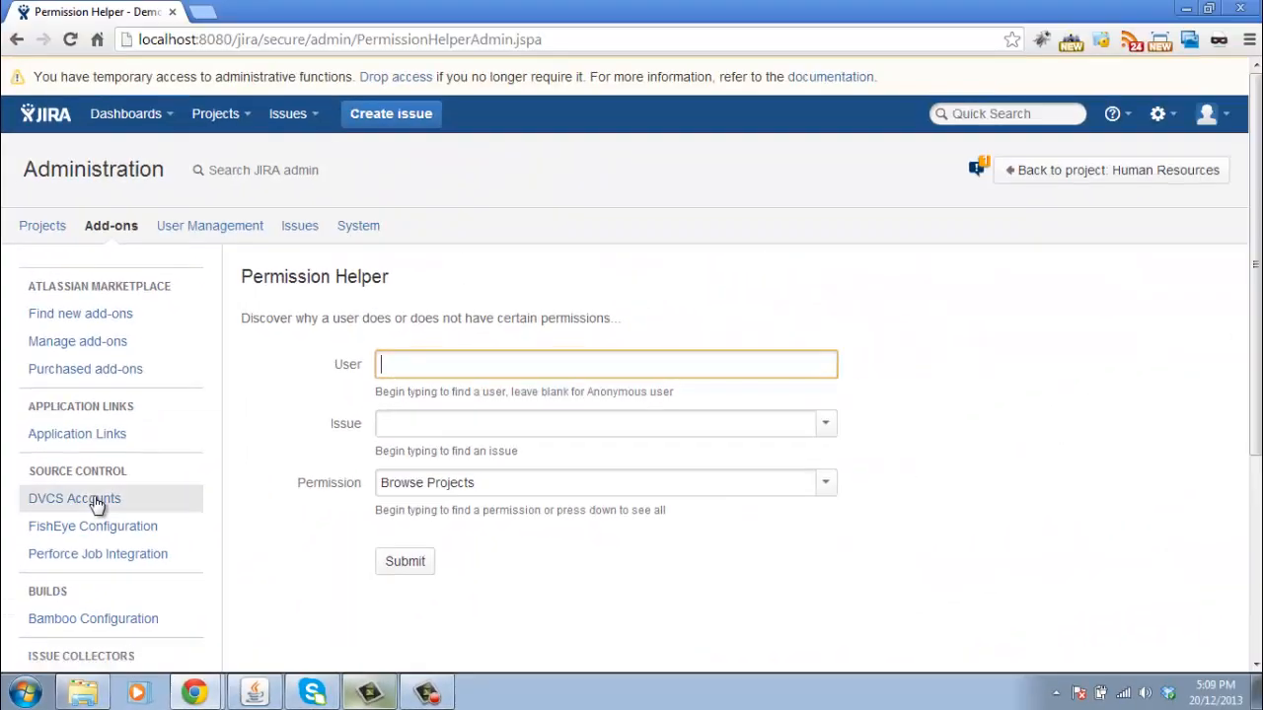
type("tark")
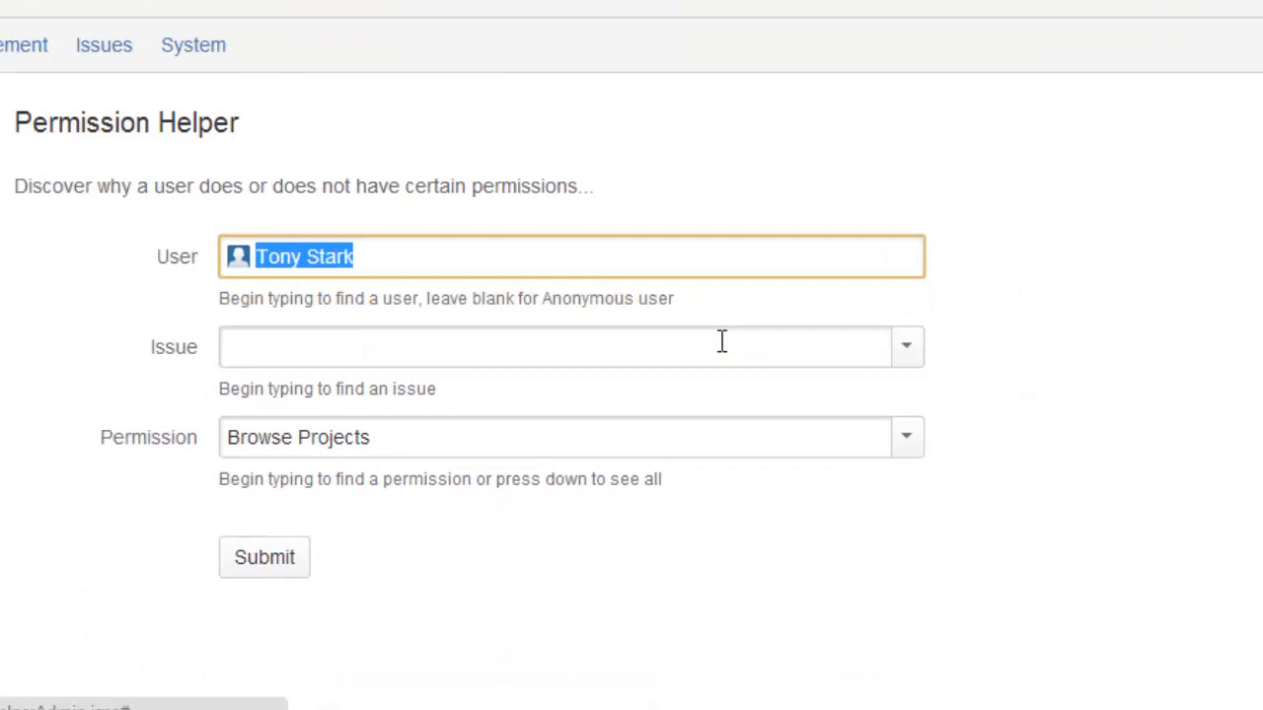
left_click(571, 346)
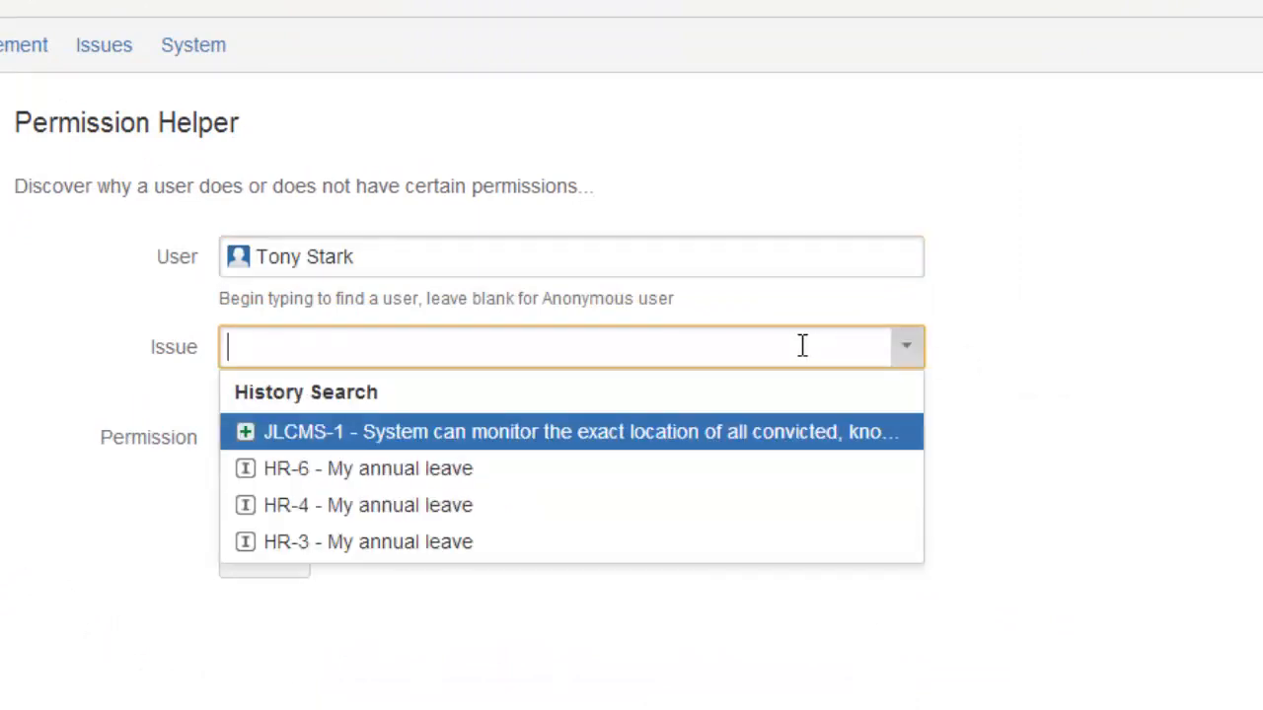
mouse_move(429, 444)
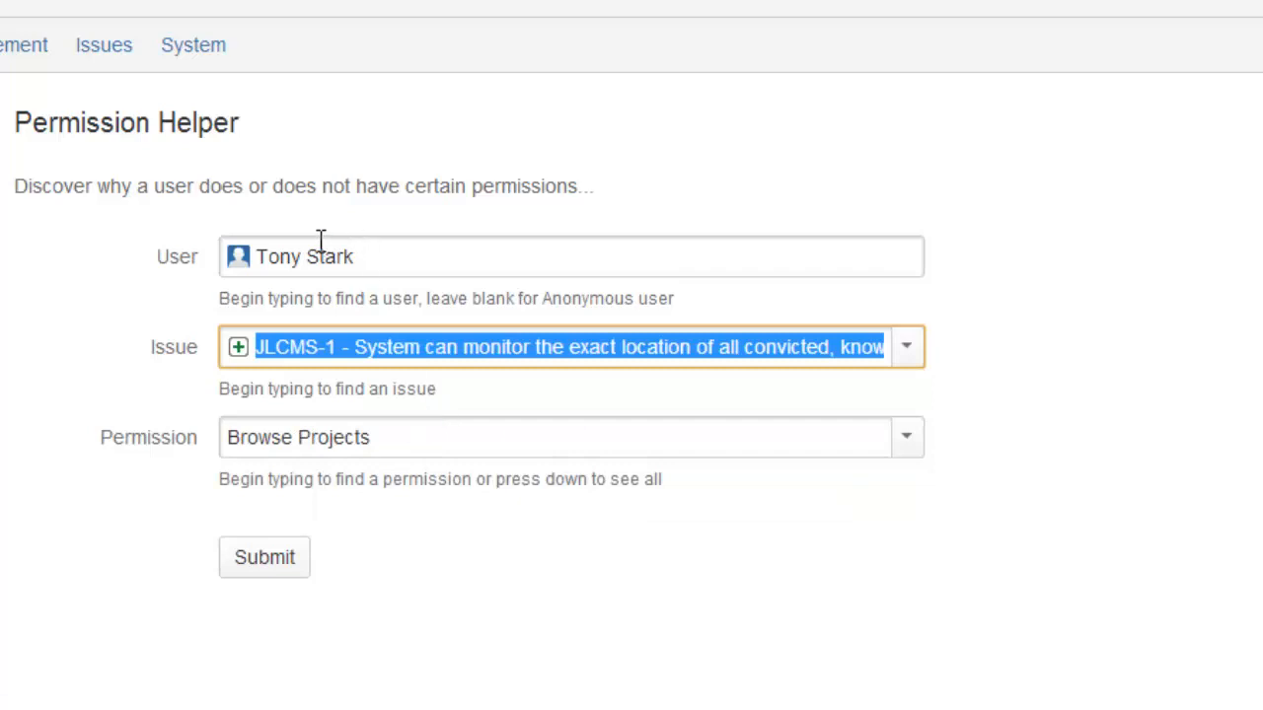
mouse_move(439, 346)
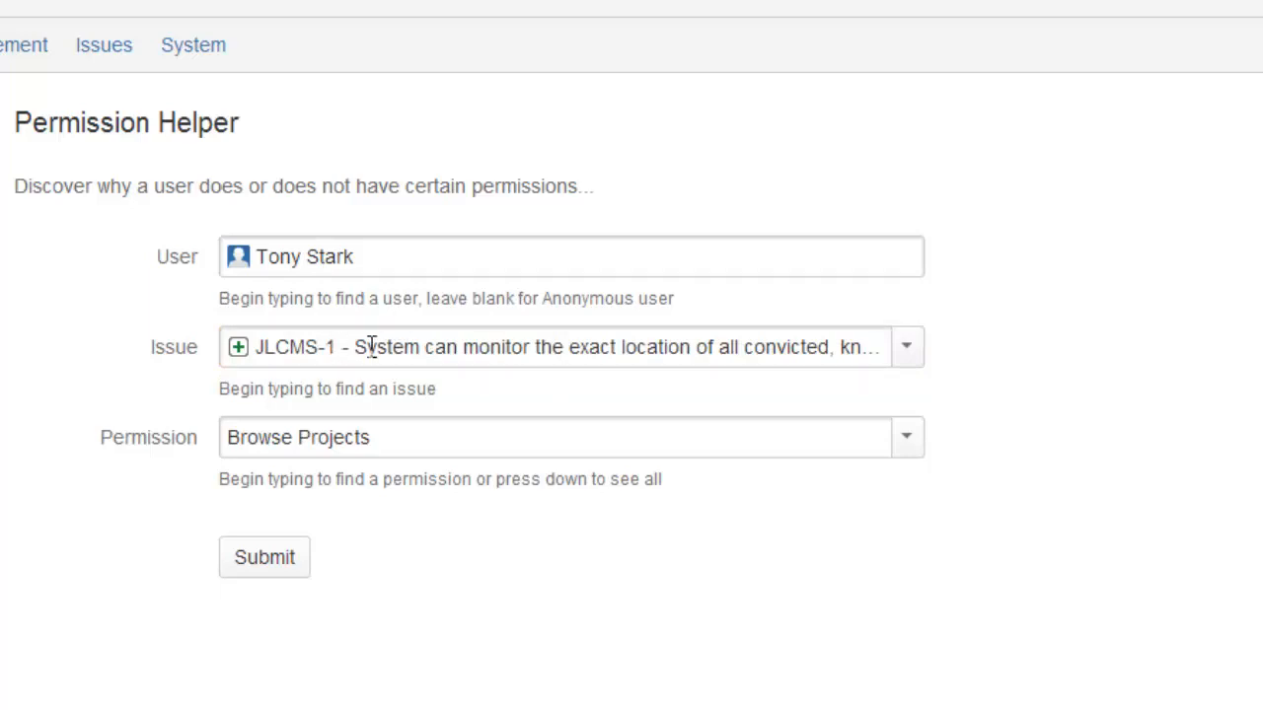
left_click(905, 437)
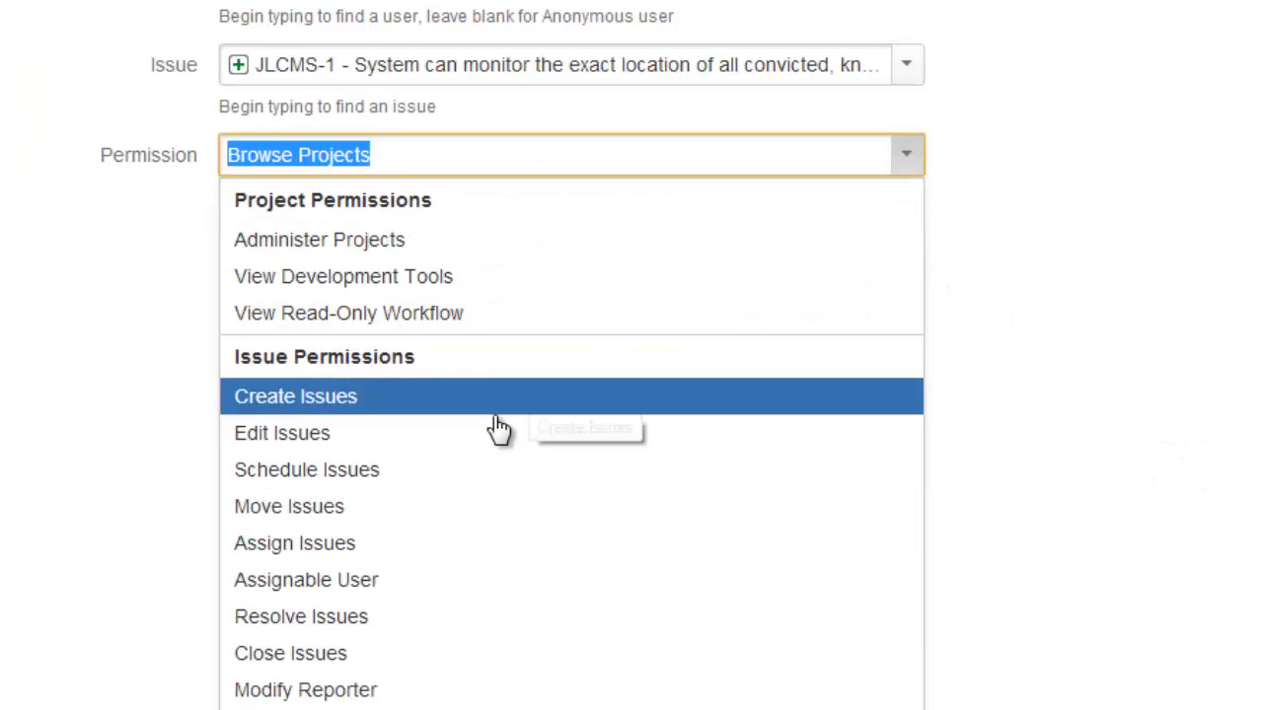
left_click(281, 434)
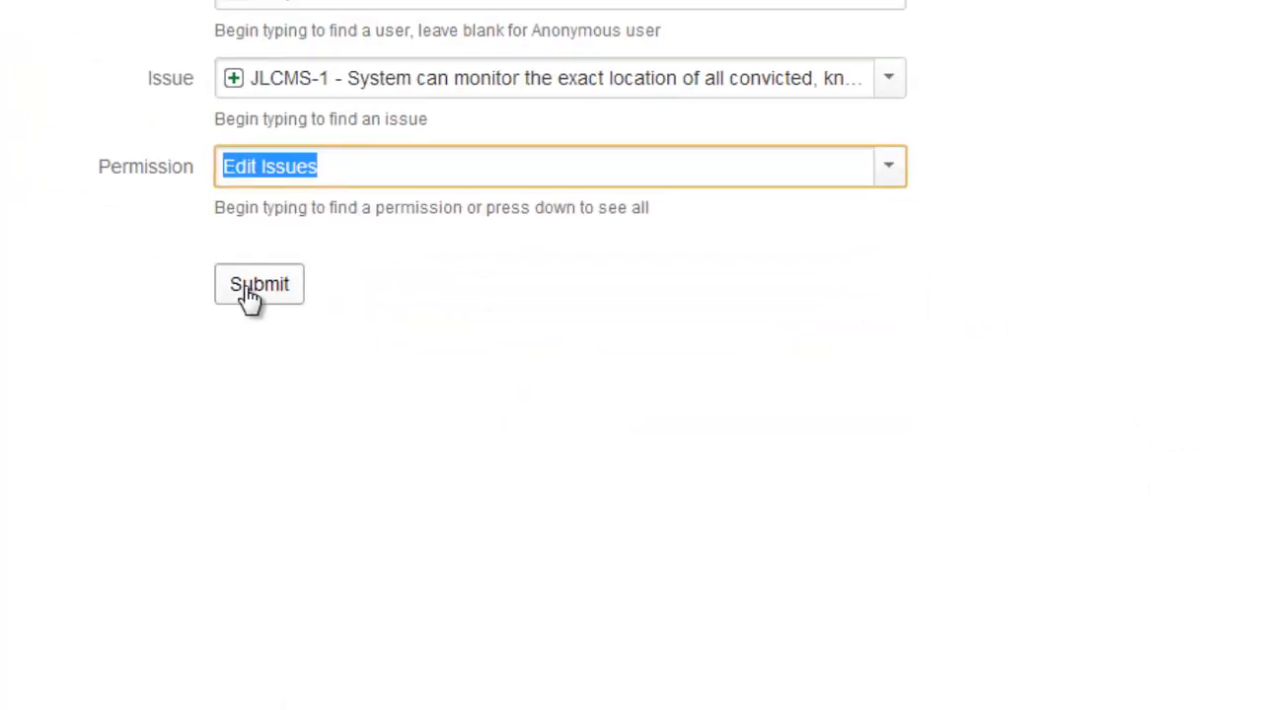
Submit the check and highlight the 'not a member of the Developers project role' reason
left_click(259, 285)
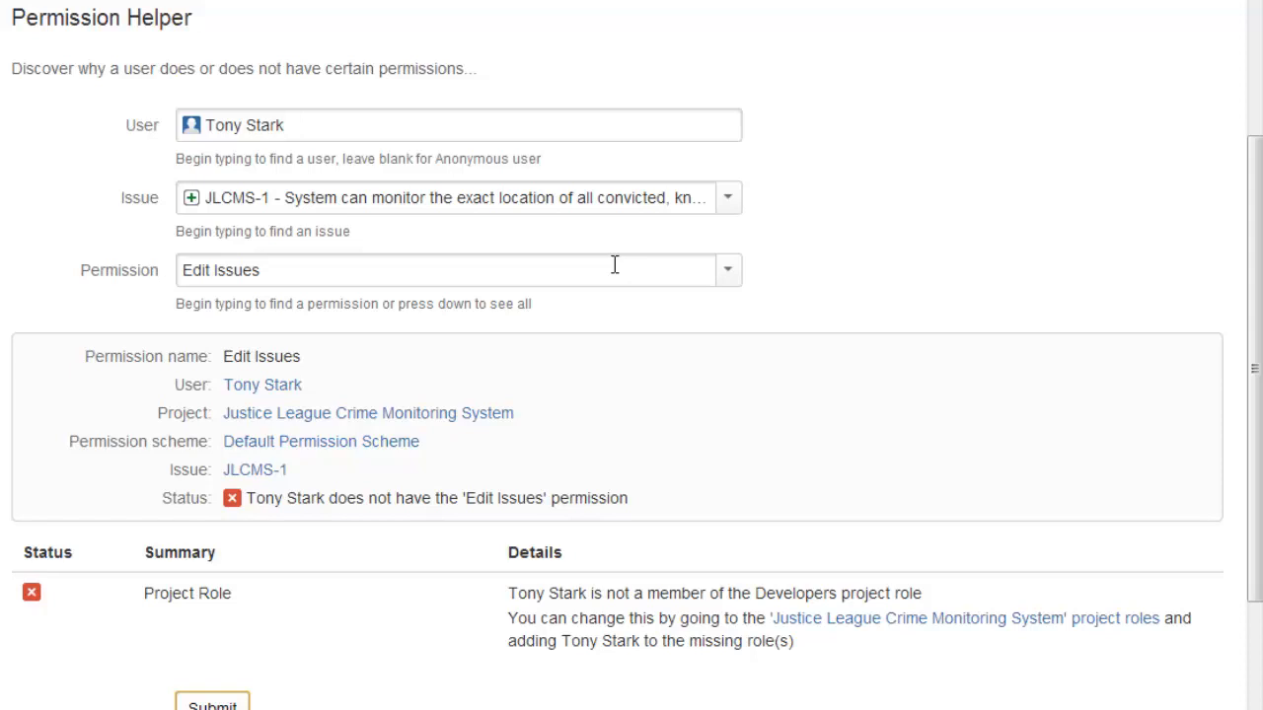
left_click_drag(507, 593, 723, 593)
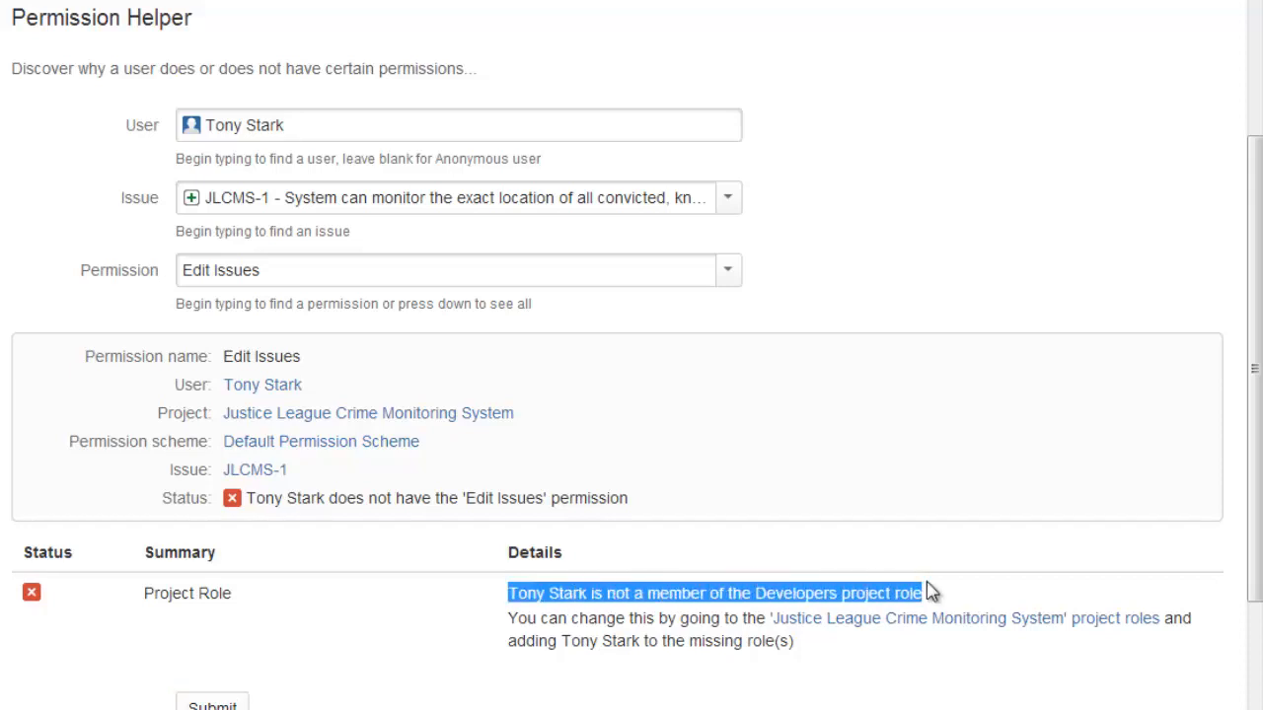
mouse_move(785, 527)
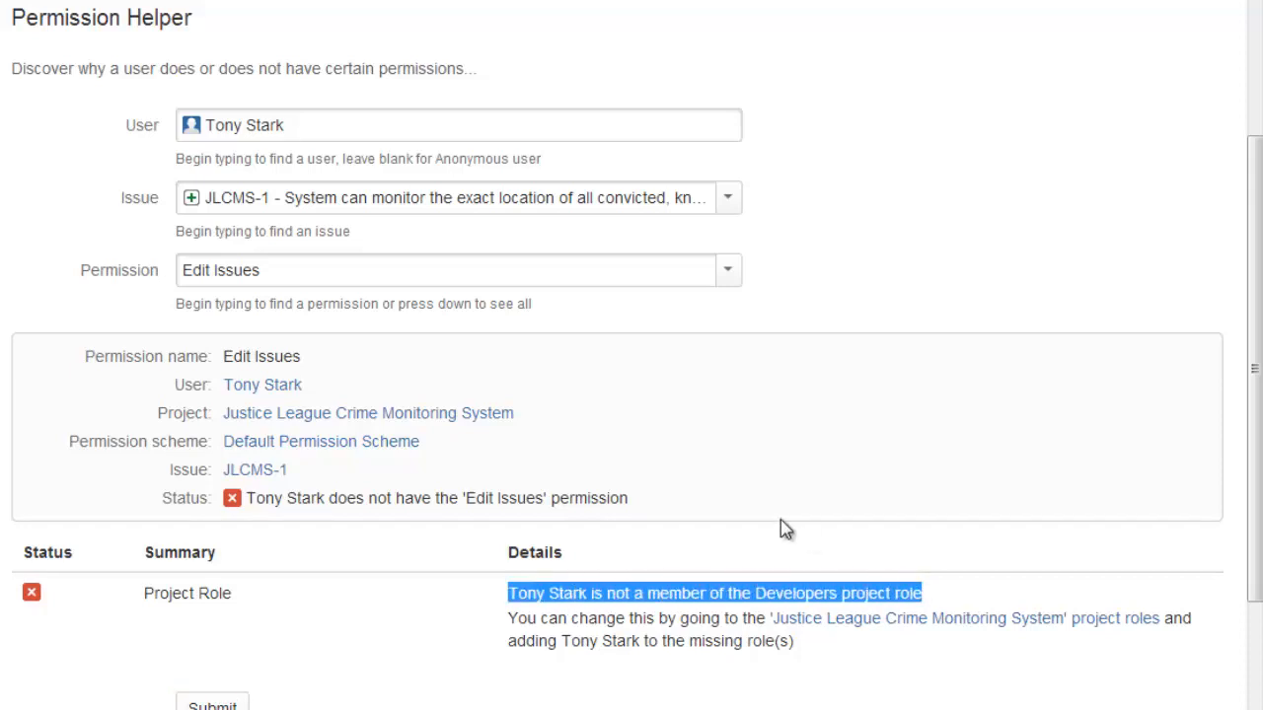
mouse_move(990, 552)
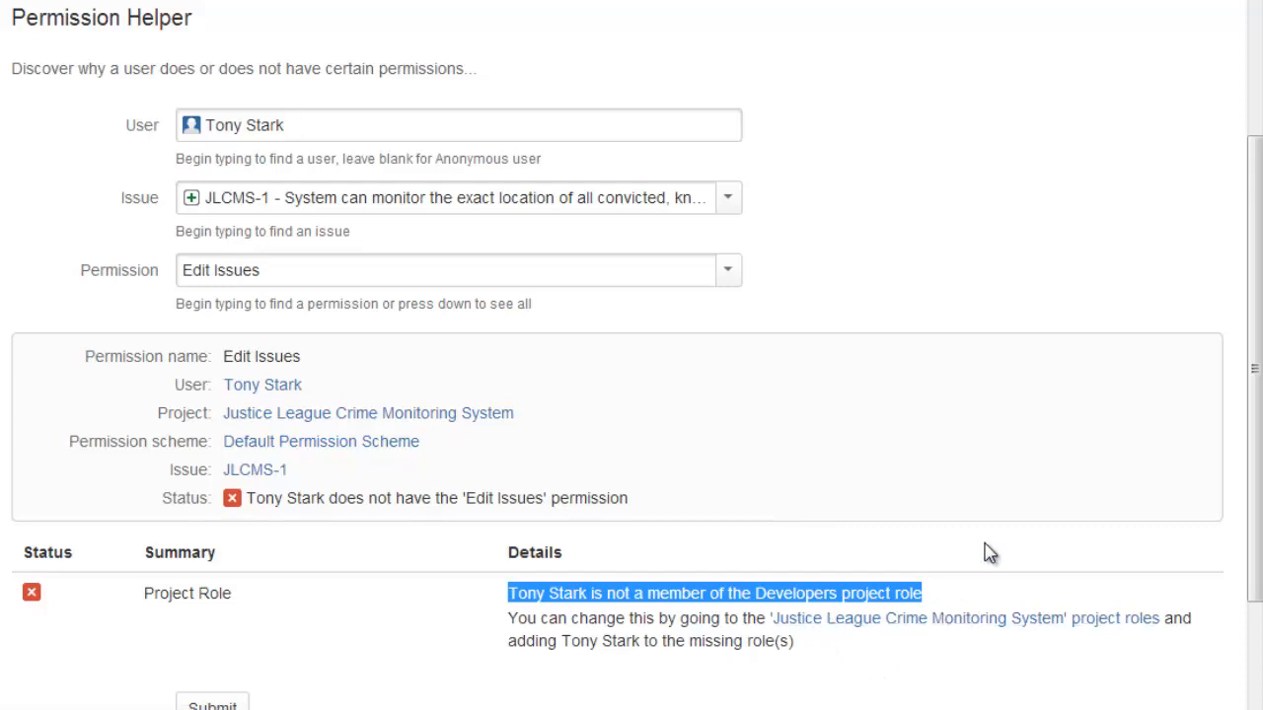
mouse_move(984, 540)
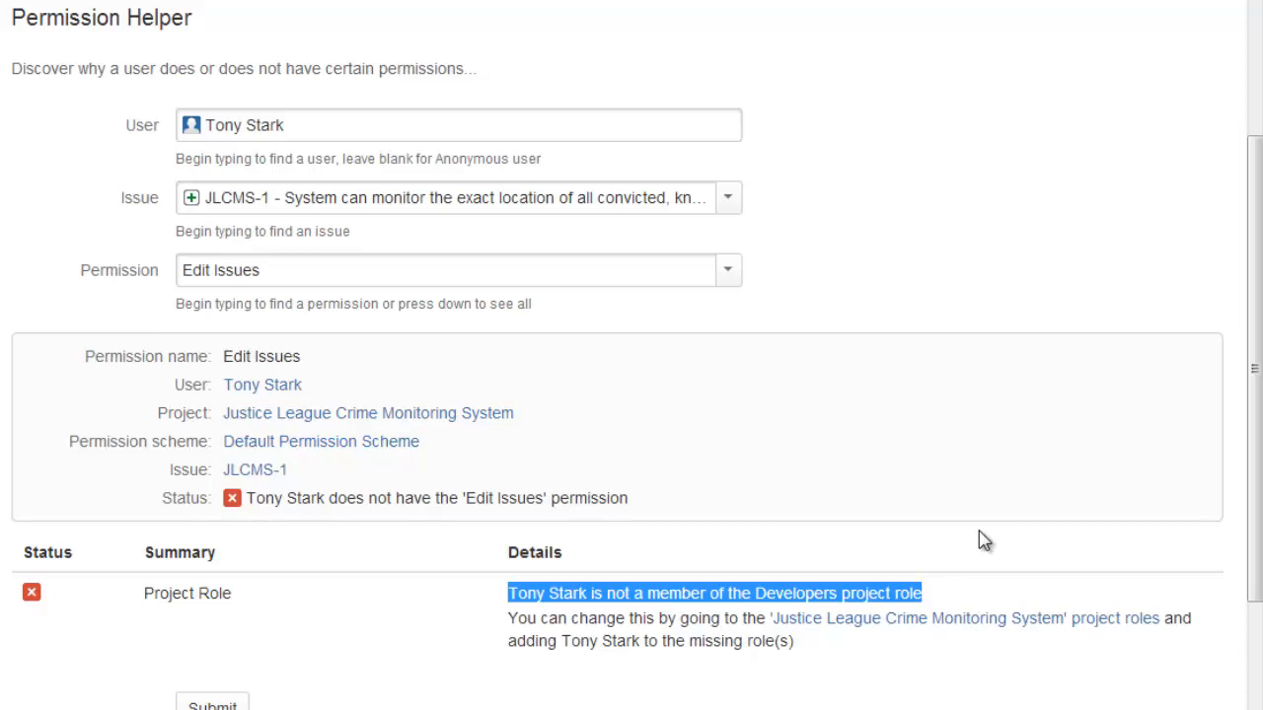